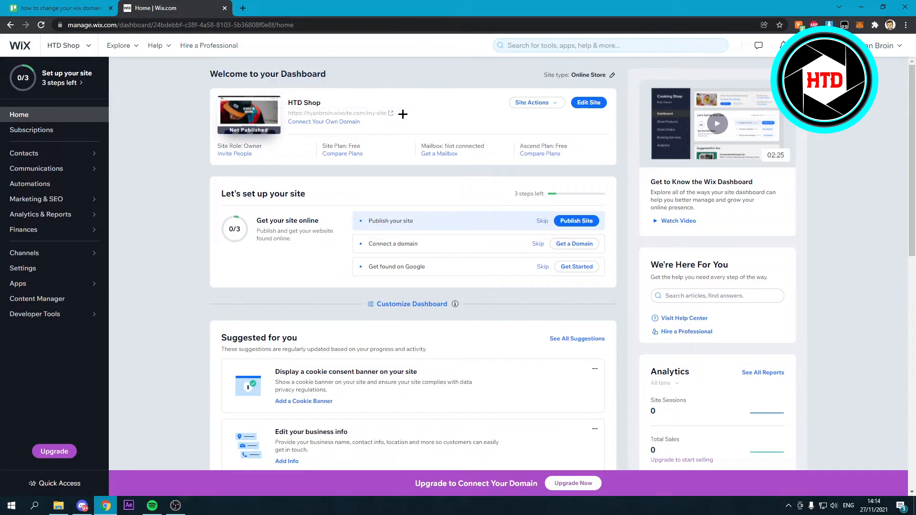
{"action": "mouse_move", "coordinate": [345, 115]}
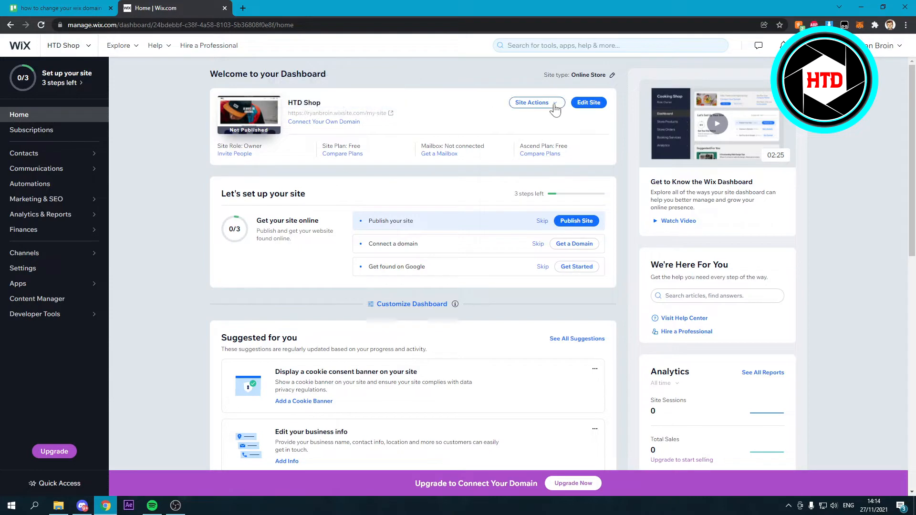
Begin renaming the free site address from my-site to htd-shop via Site Actions > Rename Site
{"action": "left_click", "coordinate": [531, 102]}
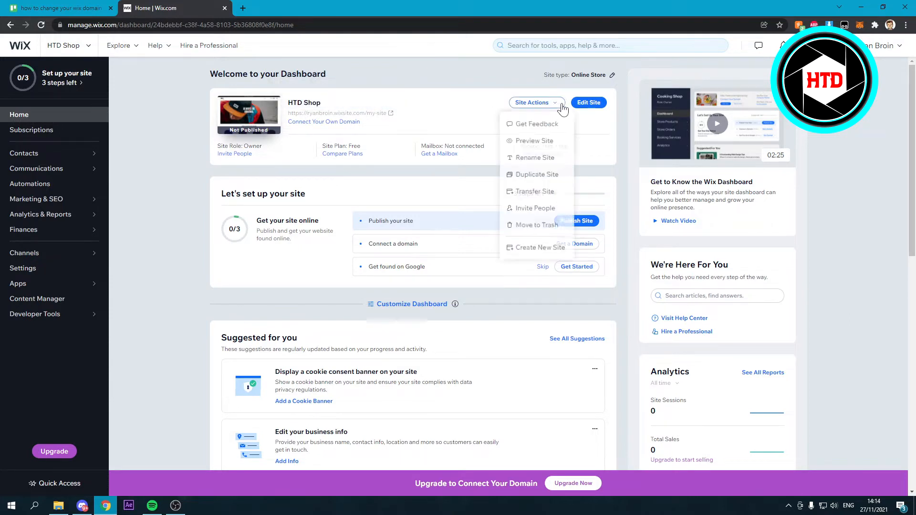
{"action": "mouse_move", "coordinate": [534, 157]}
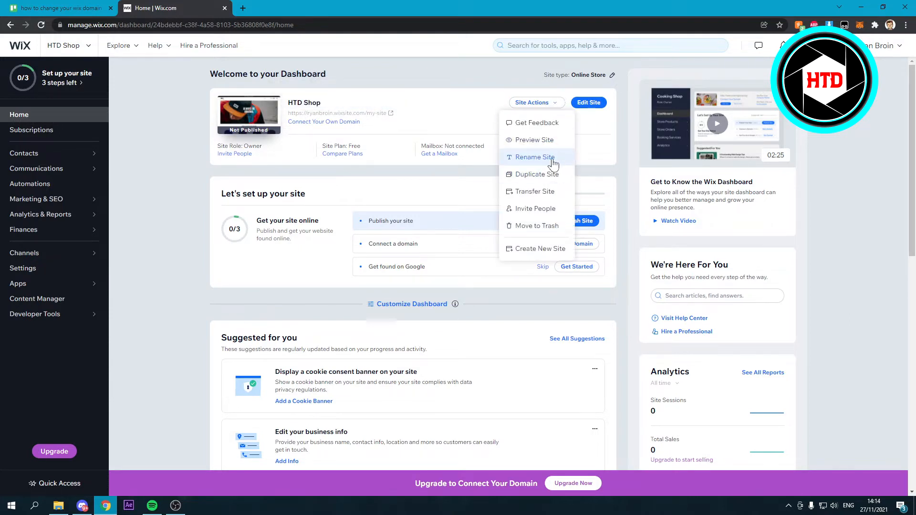
{"action": "left_click", "coordinate": [534, 158]}
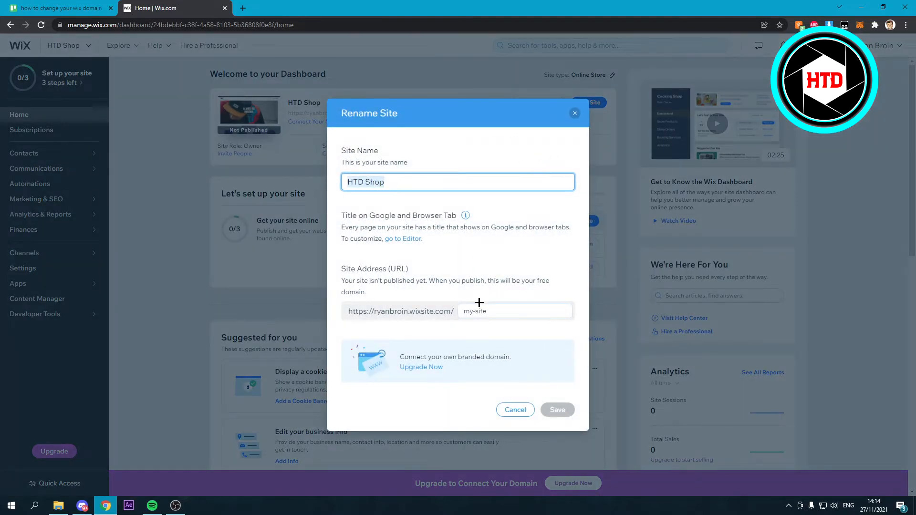
{"action": "left_click", "coordinate": [514, 311]}
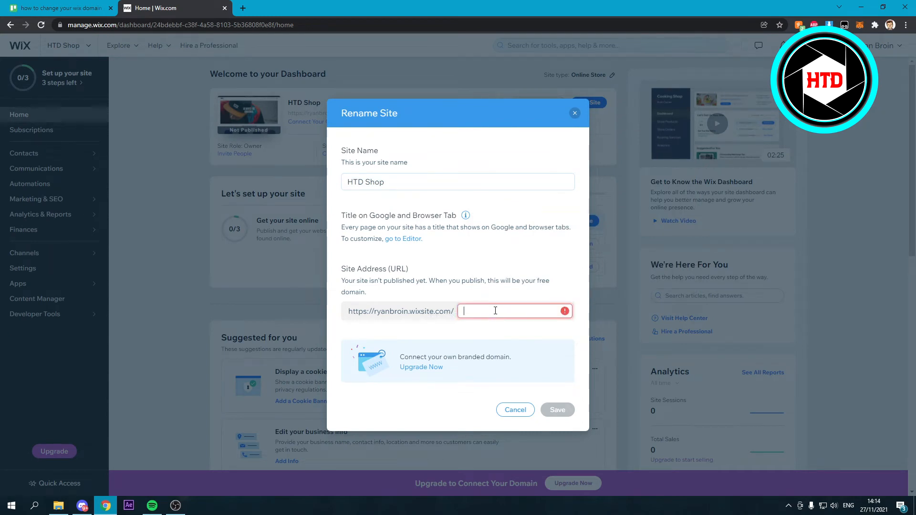
{"action": "type", "text": "htd-sho"}
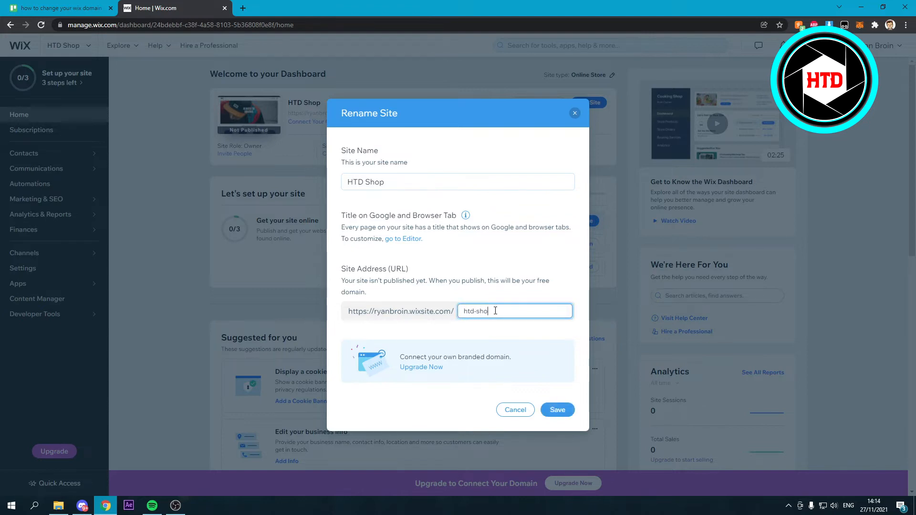
Save the Rename Site form so the site URL now ends in htd-shop
{"action": "left_click", "coordinate": [556, 410]}
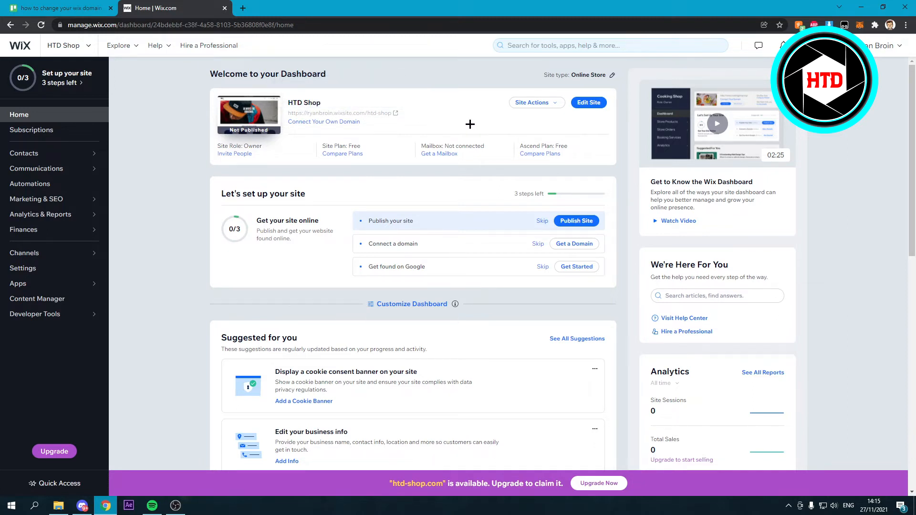
Go to Account Settings from the profile menu, reaching the Set Your Password prompt
{"action": "left_click", "coordinate": [878, 45]}
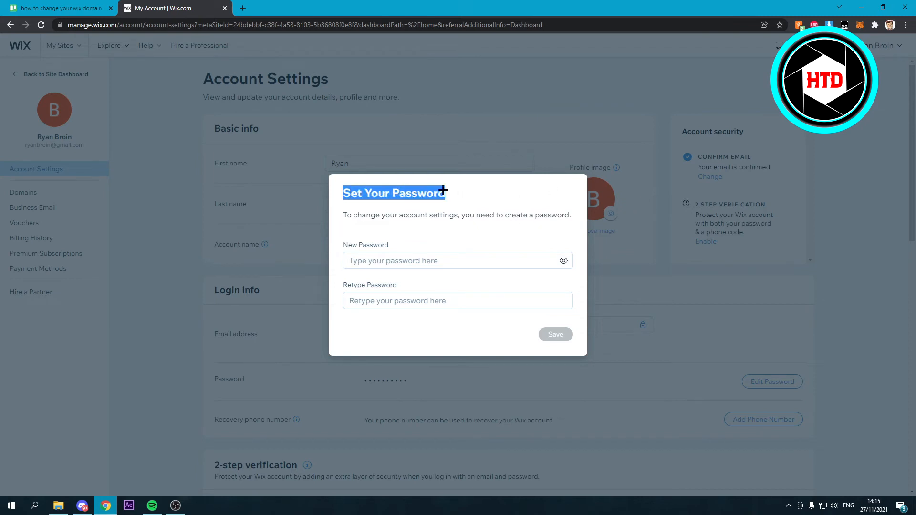
{"action": "mouse_move", "coordinate": [263, 244]}
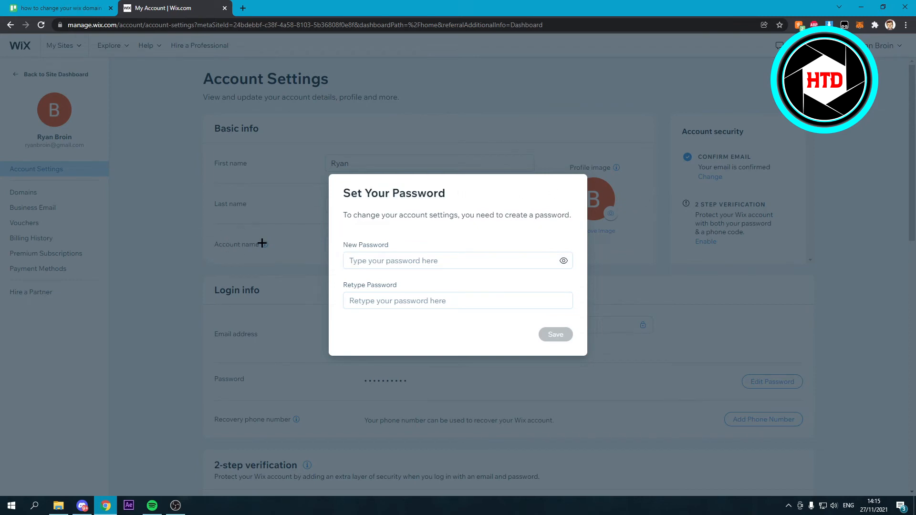